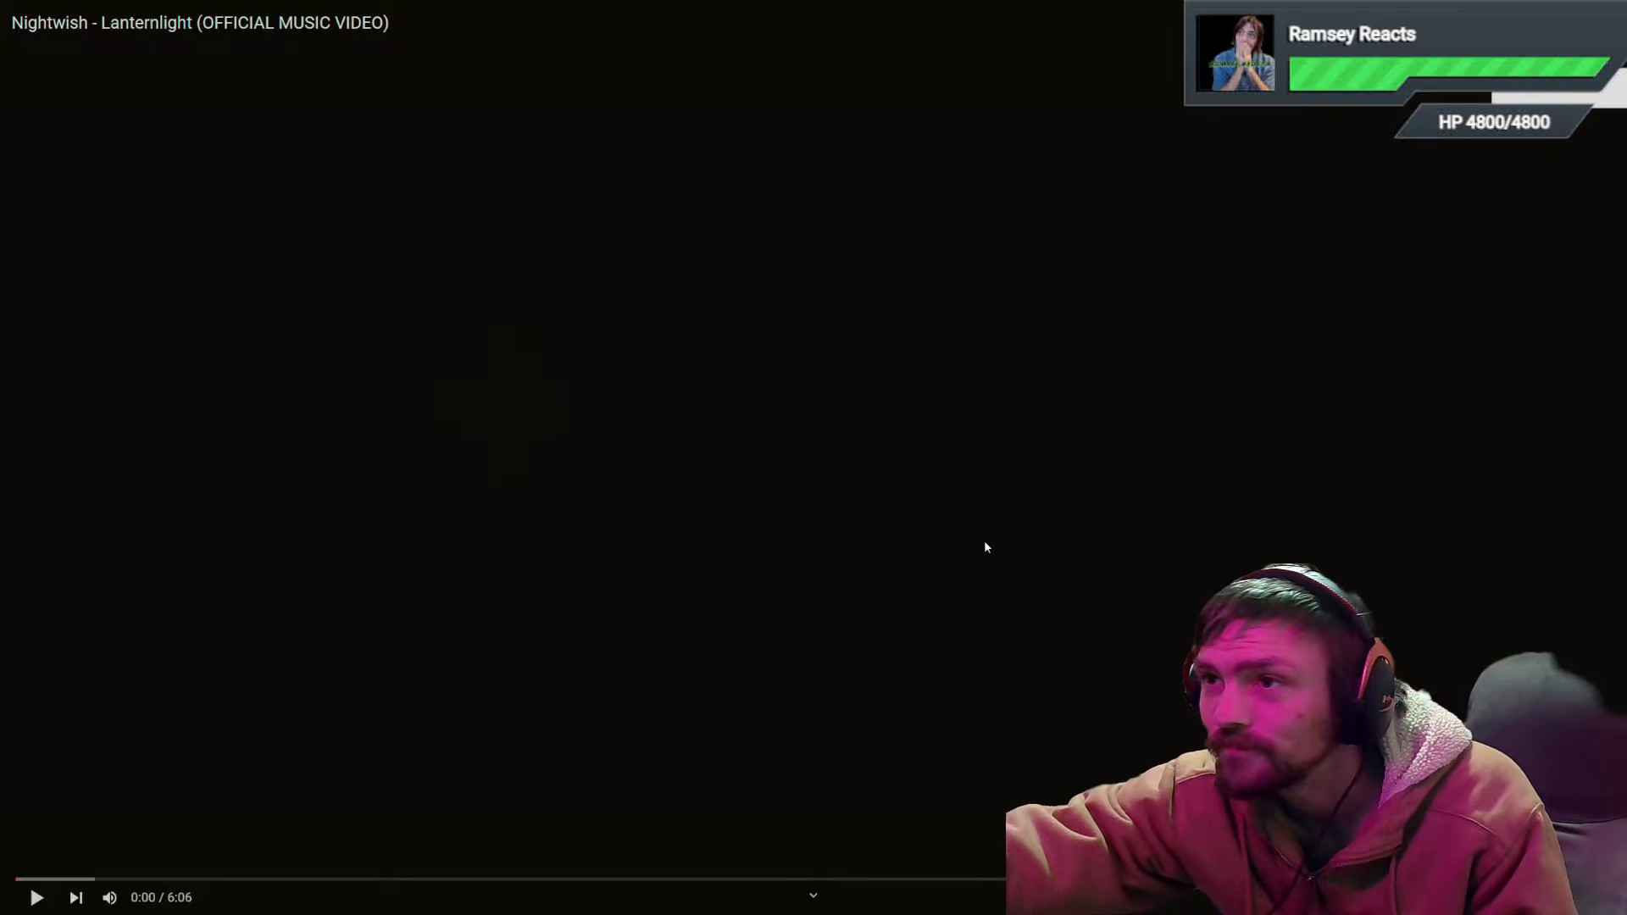
Step: Play the Nightwish 'Lanternlight' official music video full-screen through to 6:06
left_click(34, 896)
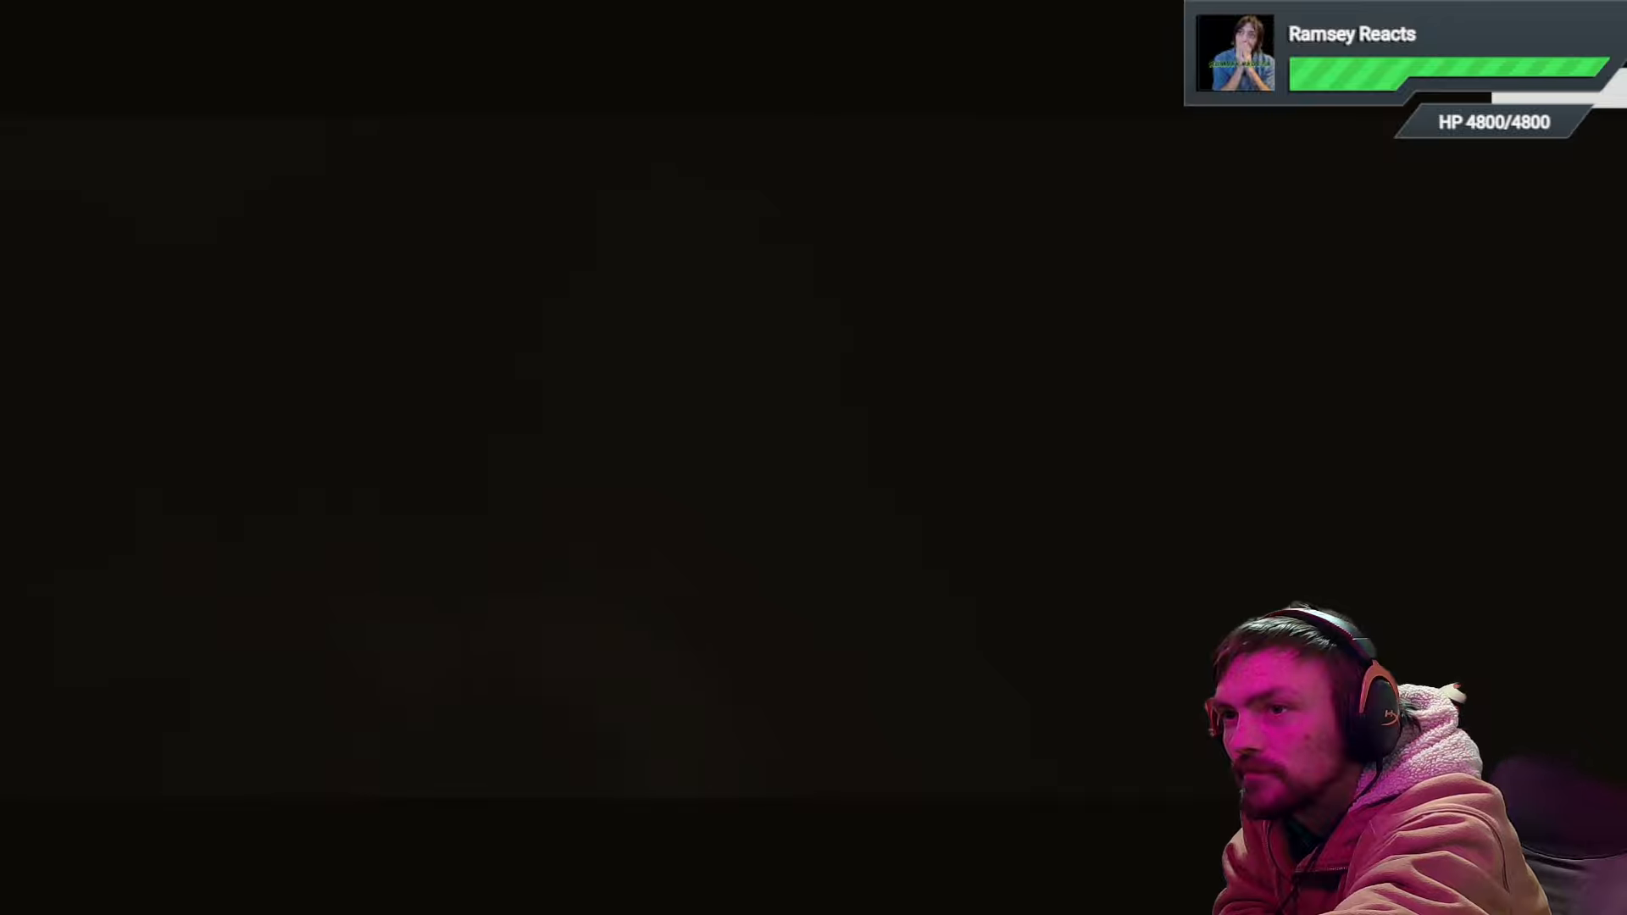
mouse_move(987, 546)
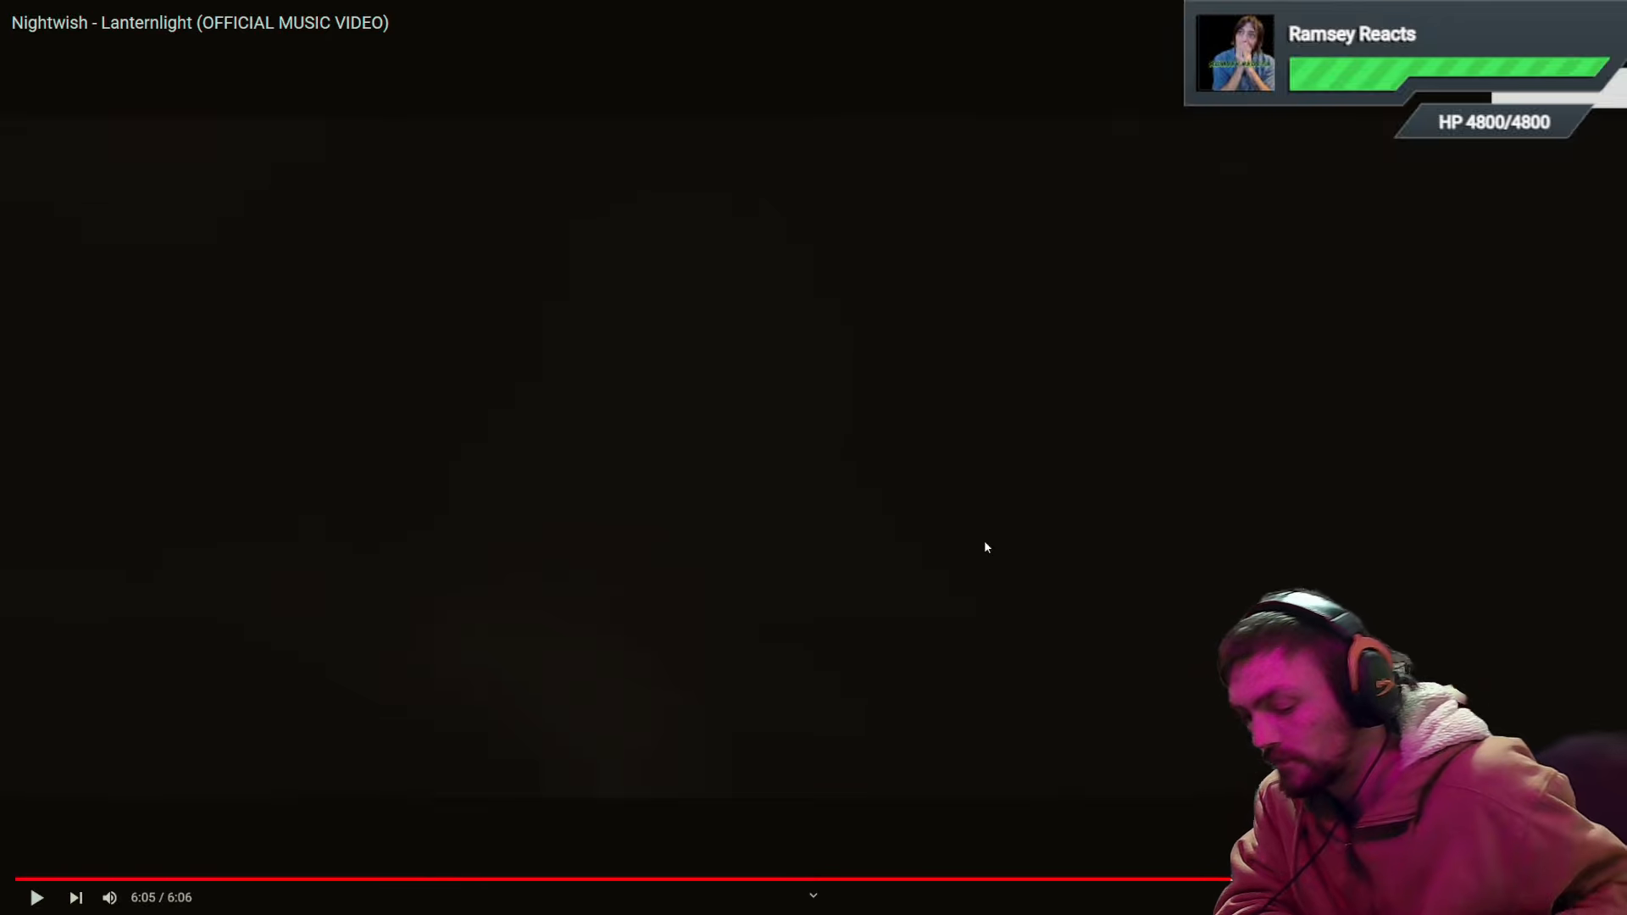